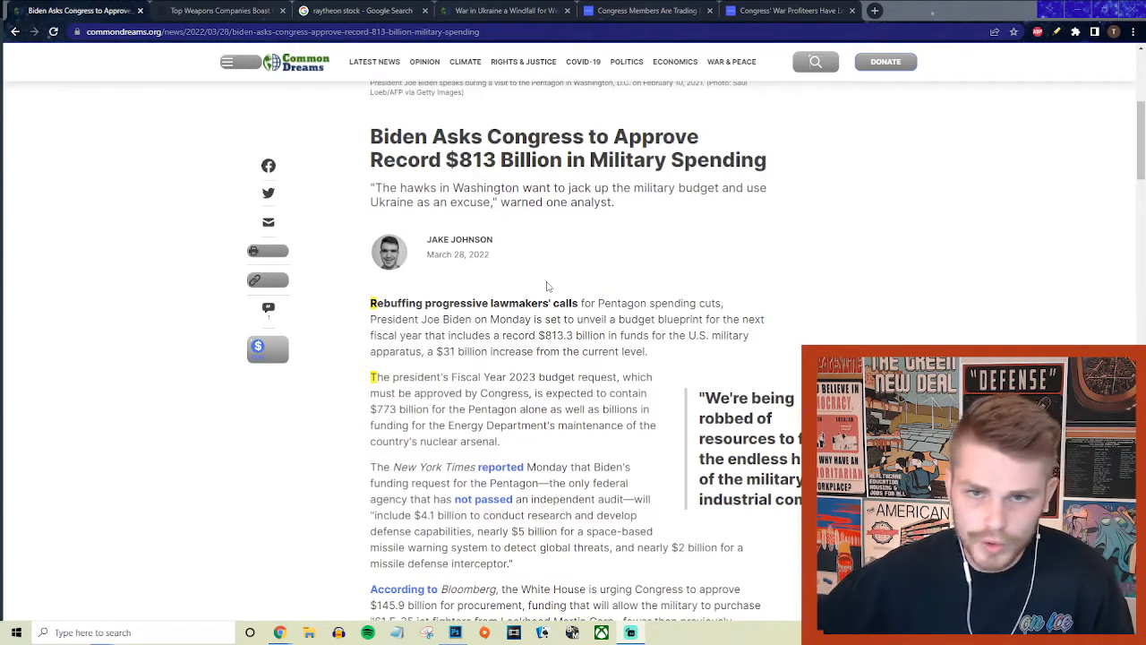
mouse_move(491, 301)
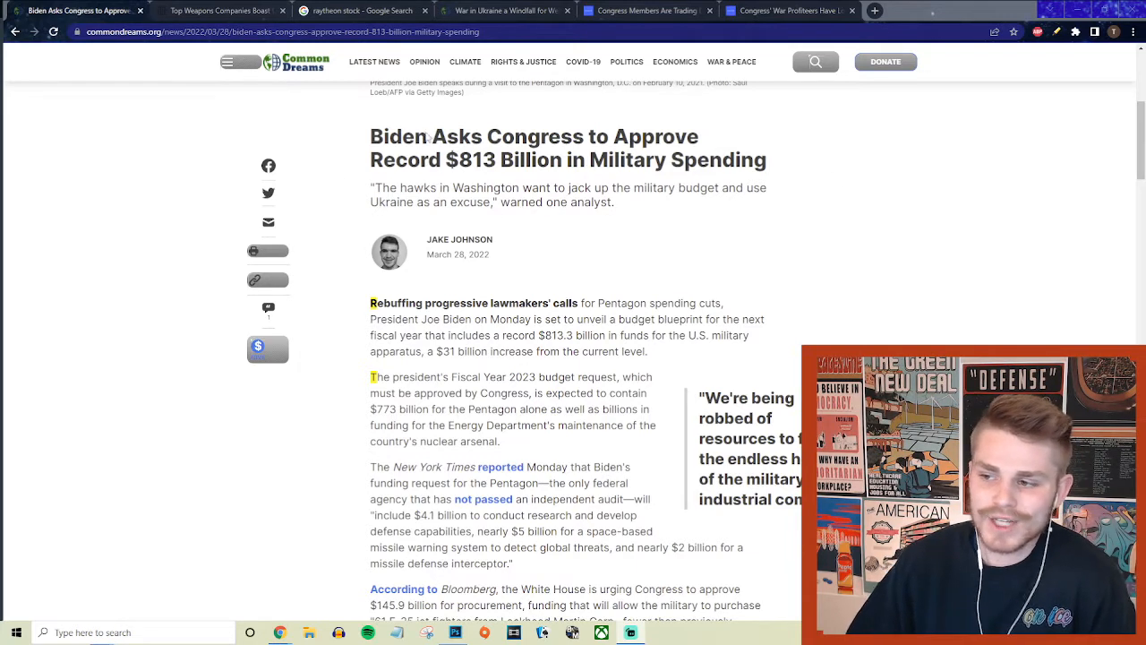
mouse_move(509, 179)
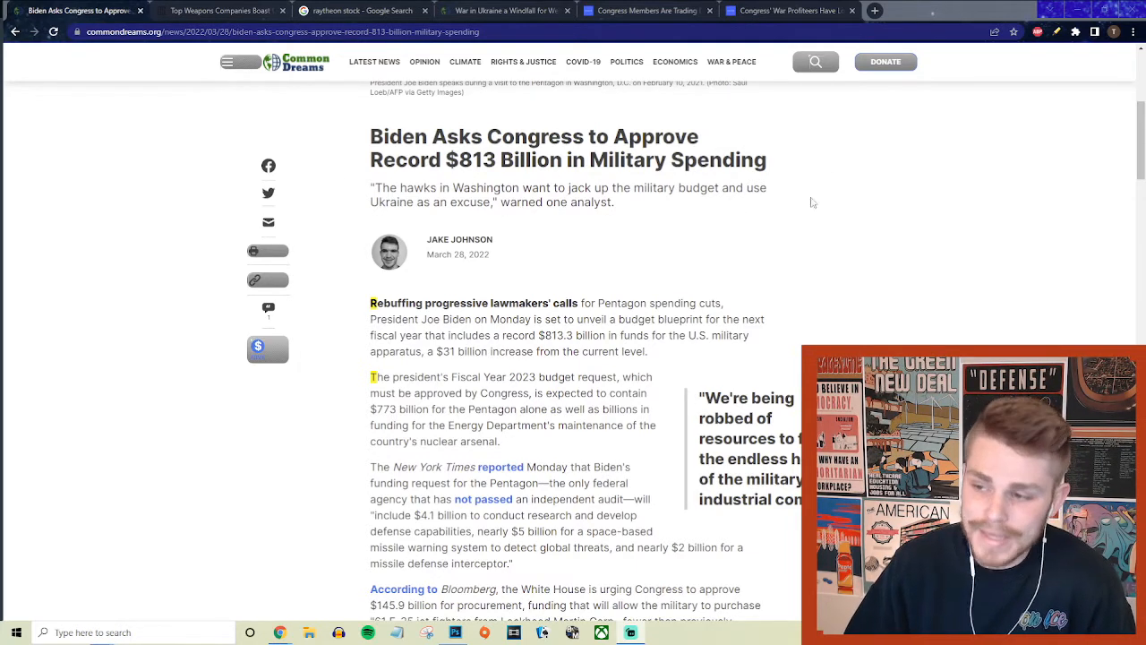
mouse_move(967, 157)
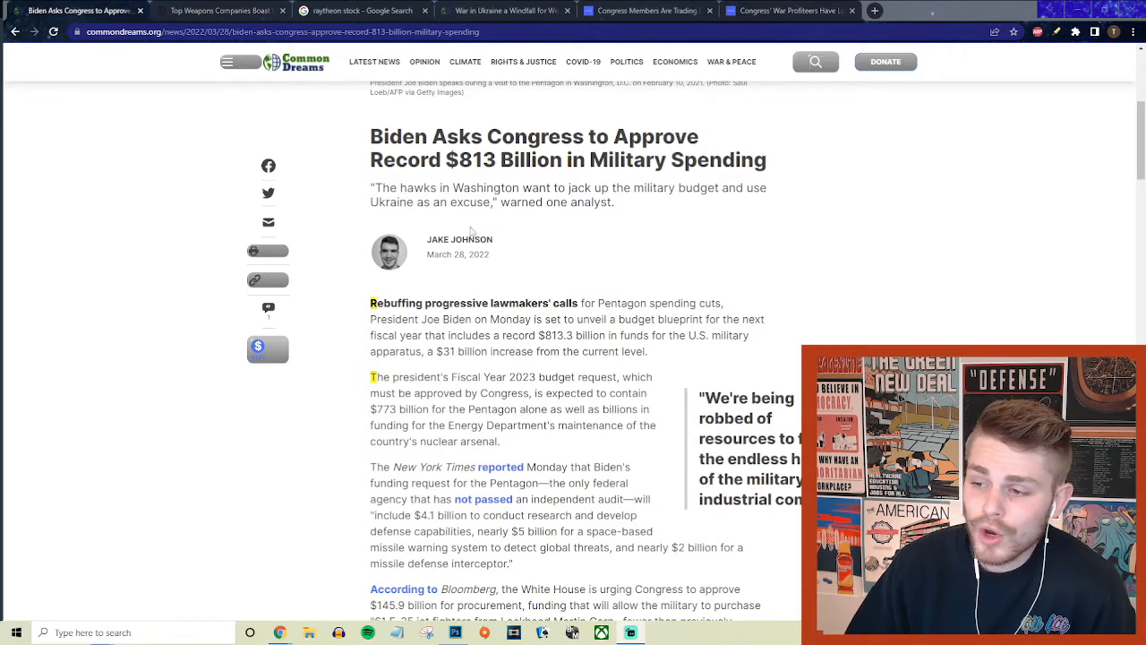
Finish skimming the Common Dreams piece, then switch to the In These Times weapons-windfall article
scroll("down", 3)
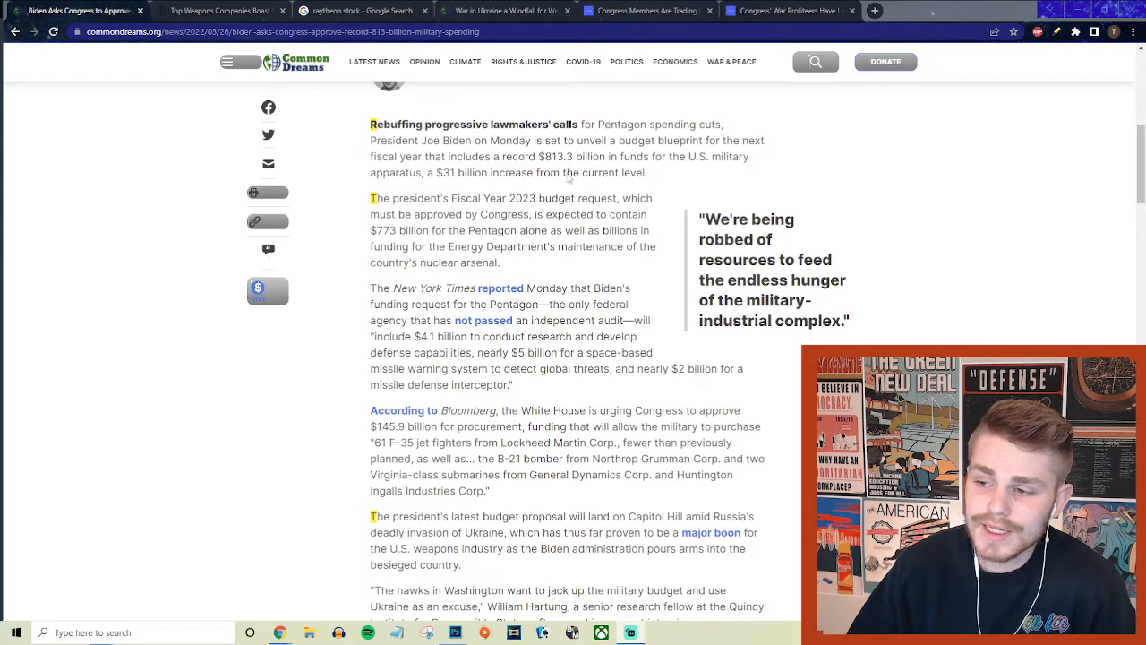
mouse_move(734, 172)
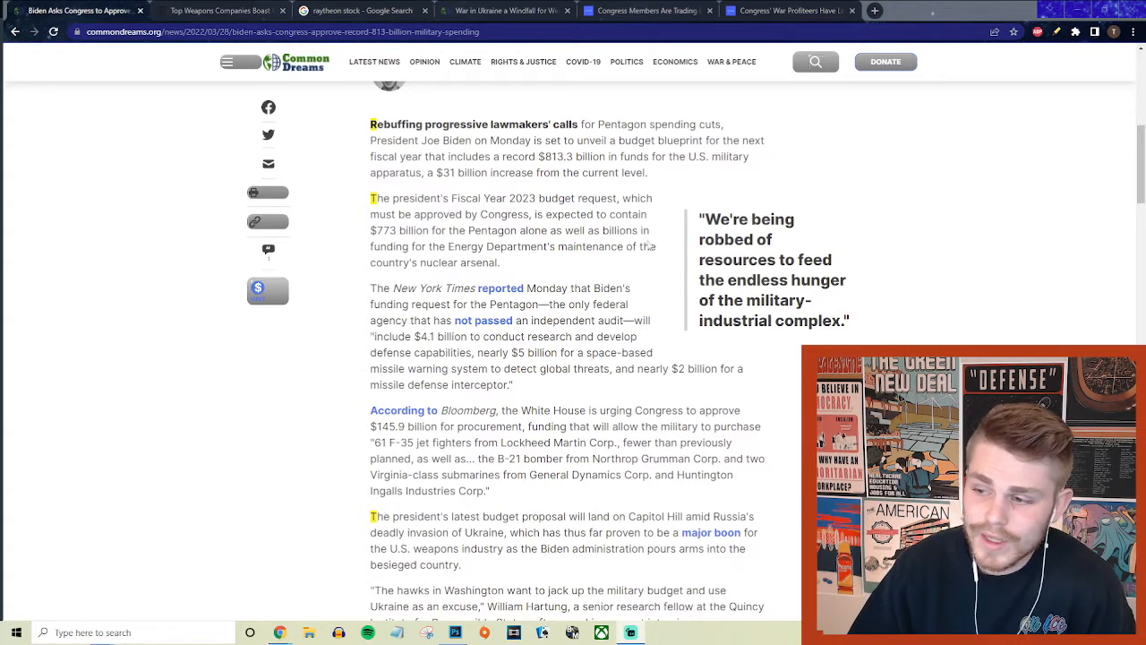
mouse_move(620, 273)
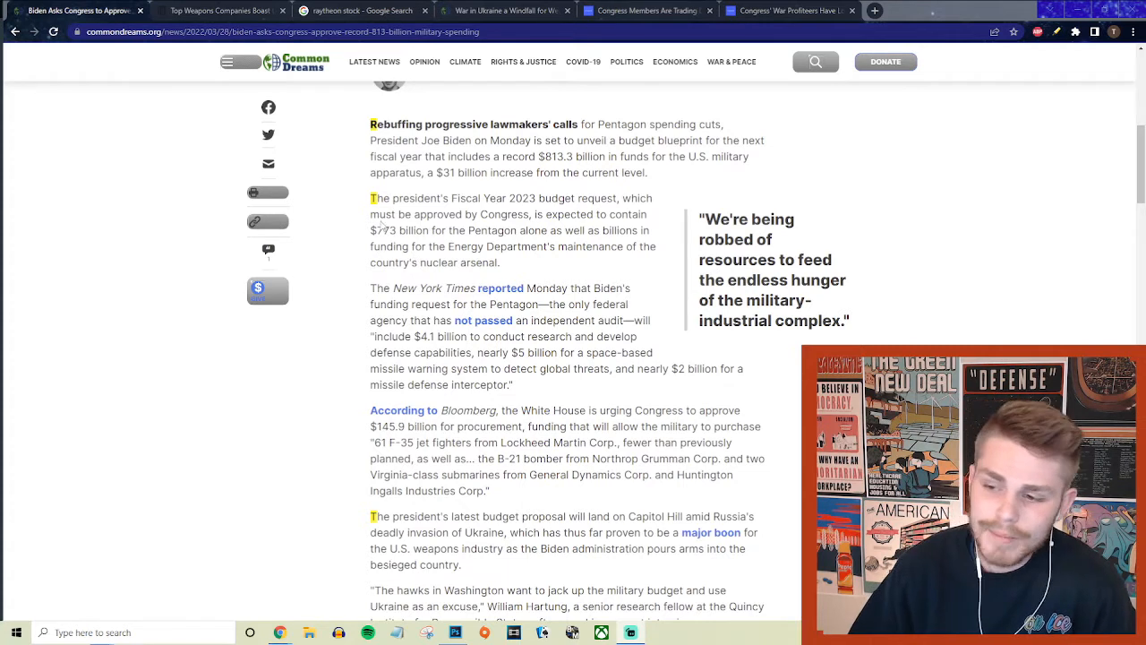
left_click_drag(369, 230, 518, 229)
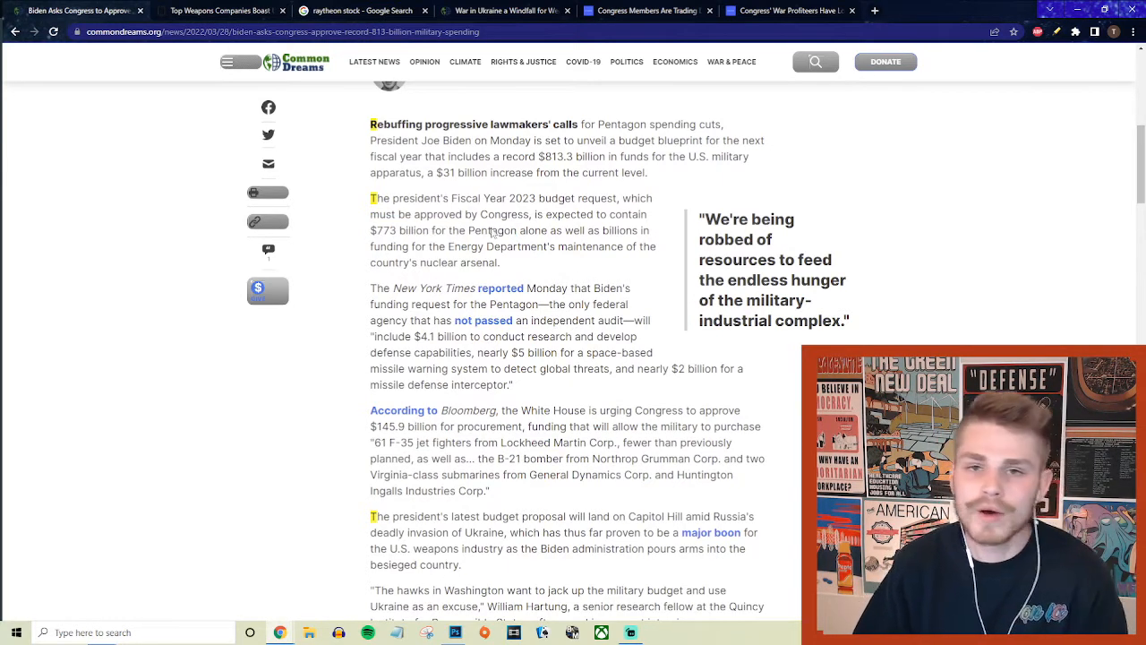
mouse_move(527, 113)
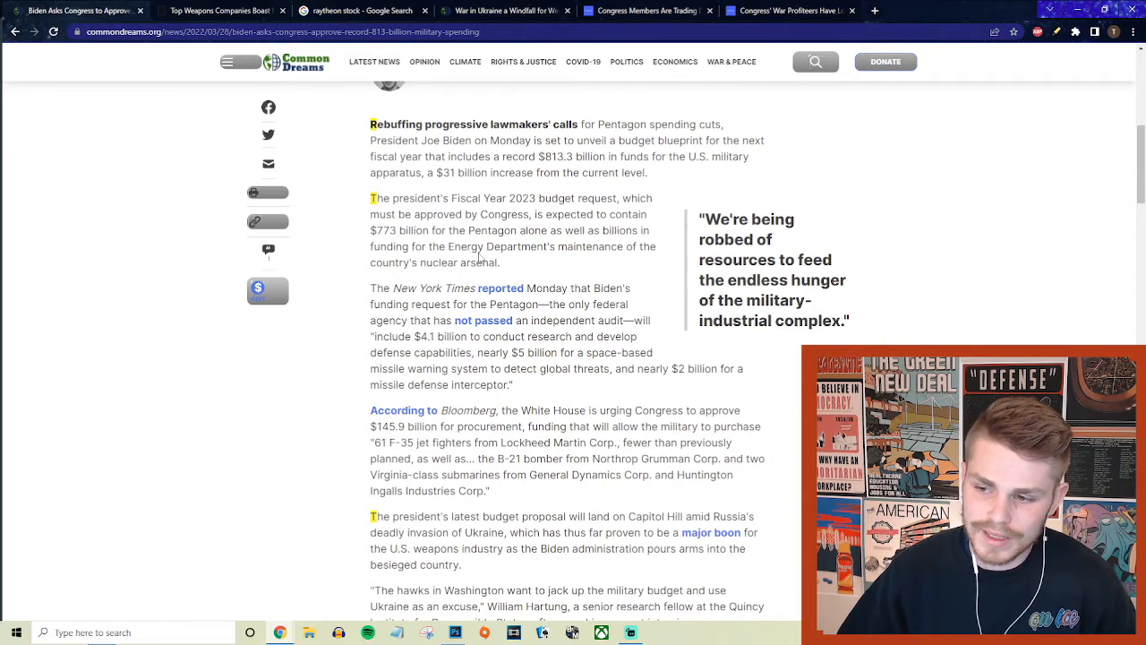
scroll("down", 3)
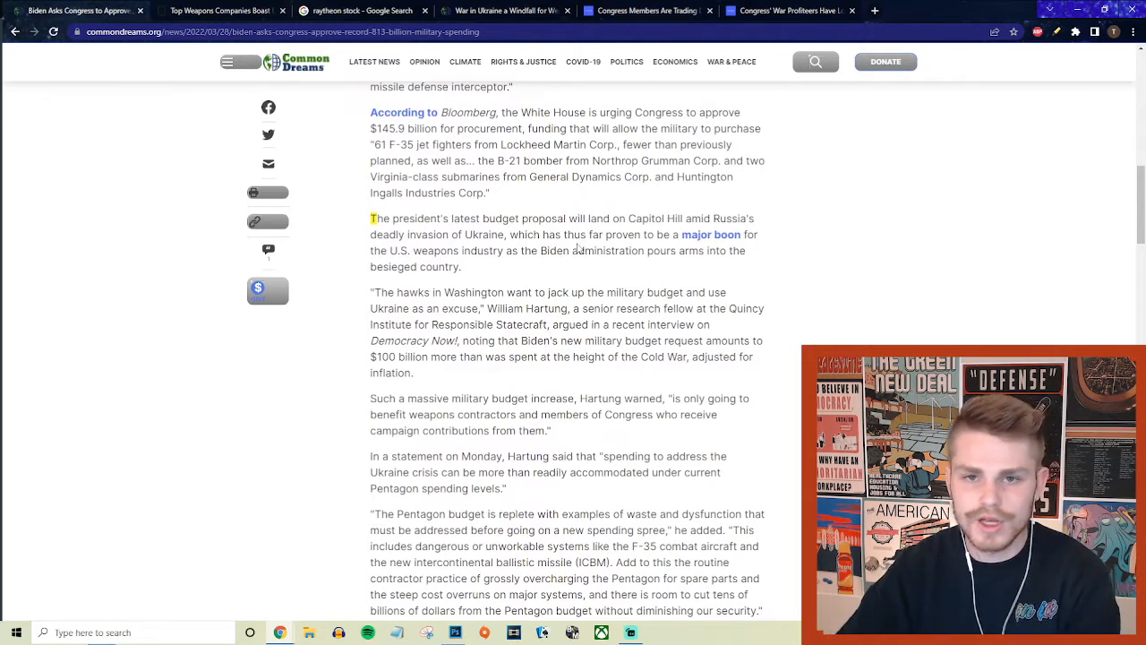
left_click(358, 11)
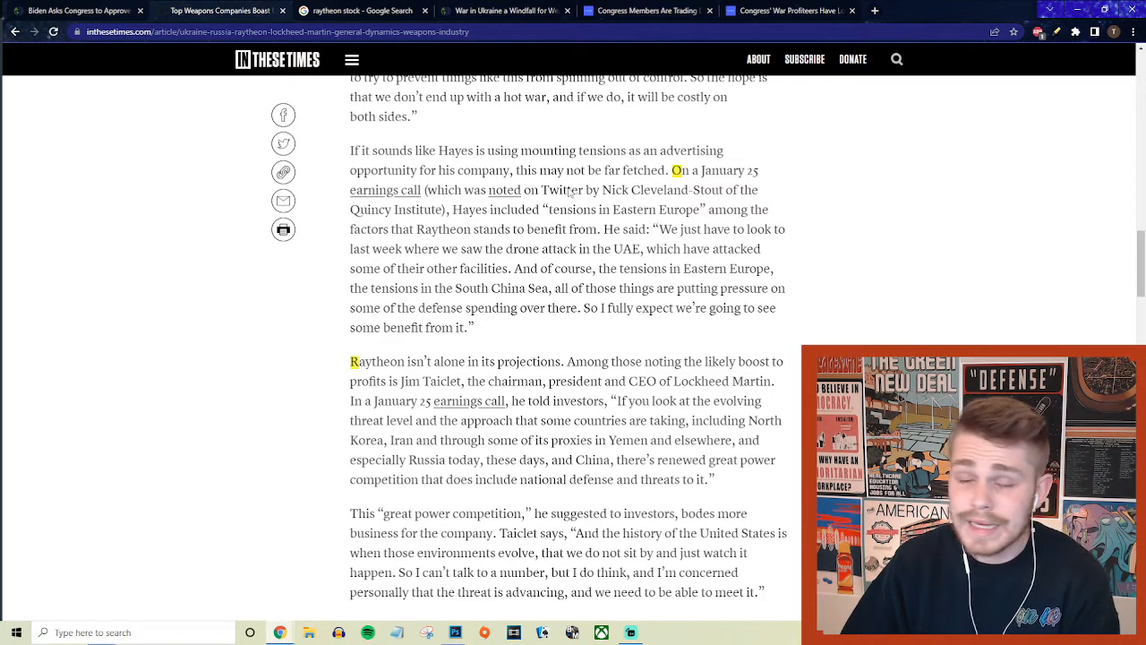
mouse_move(438, 141)
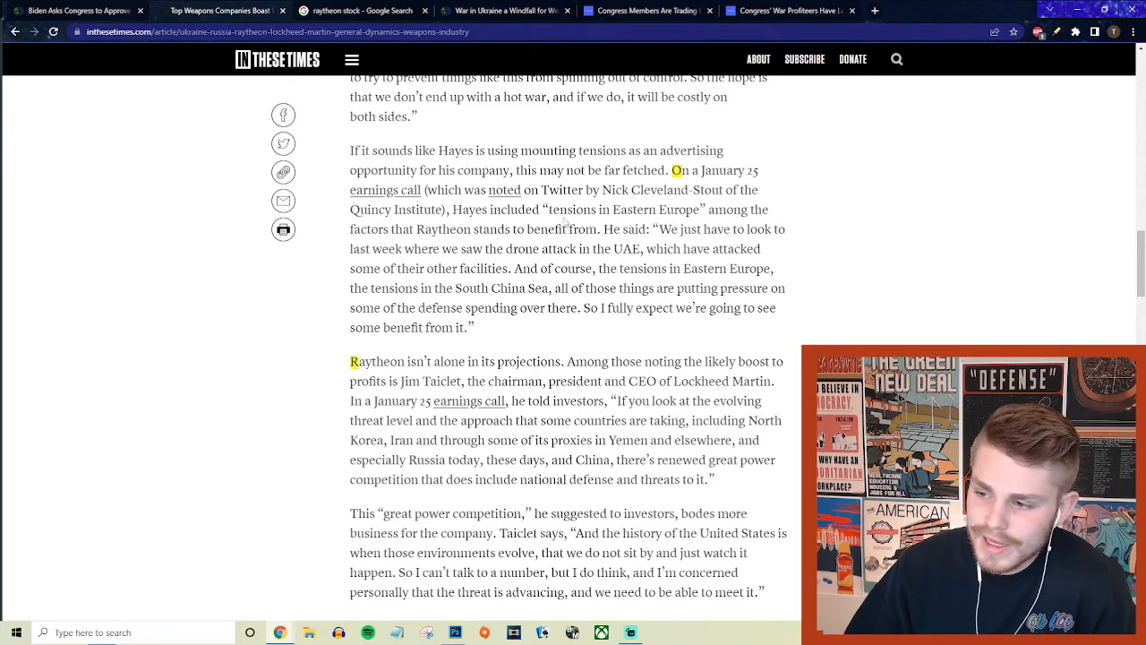
mouse_move(743, 222)
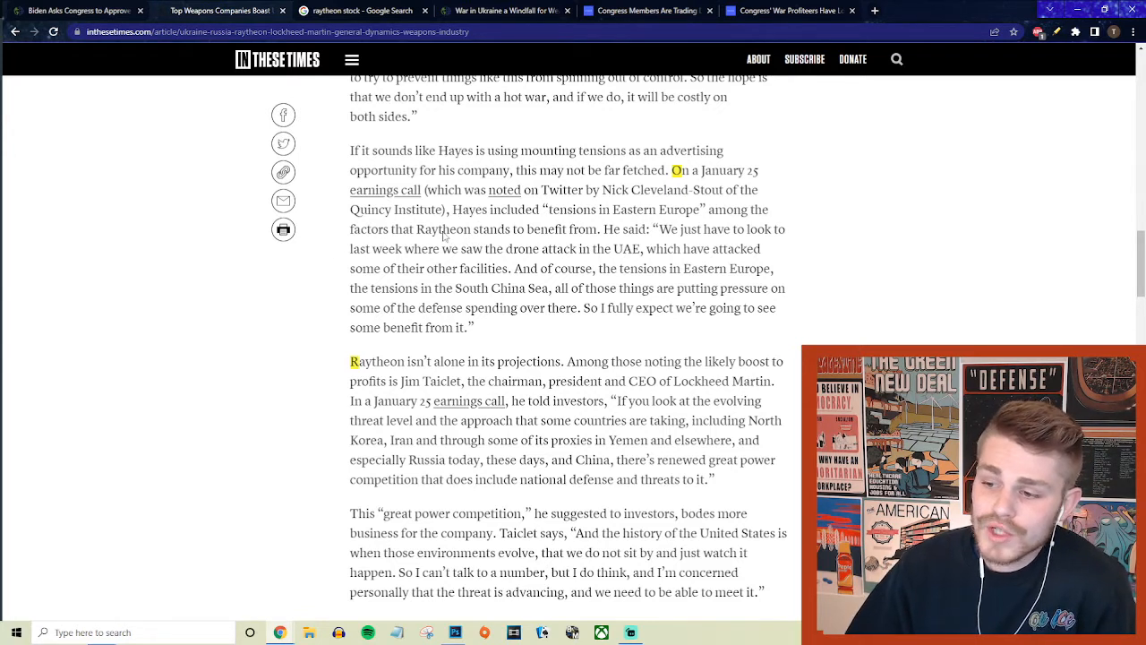
left_click_drag(535, 230, 587, 229)
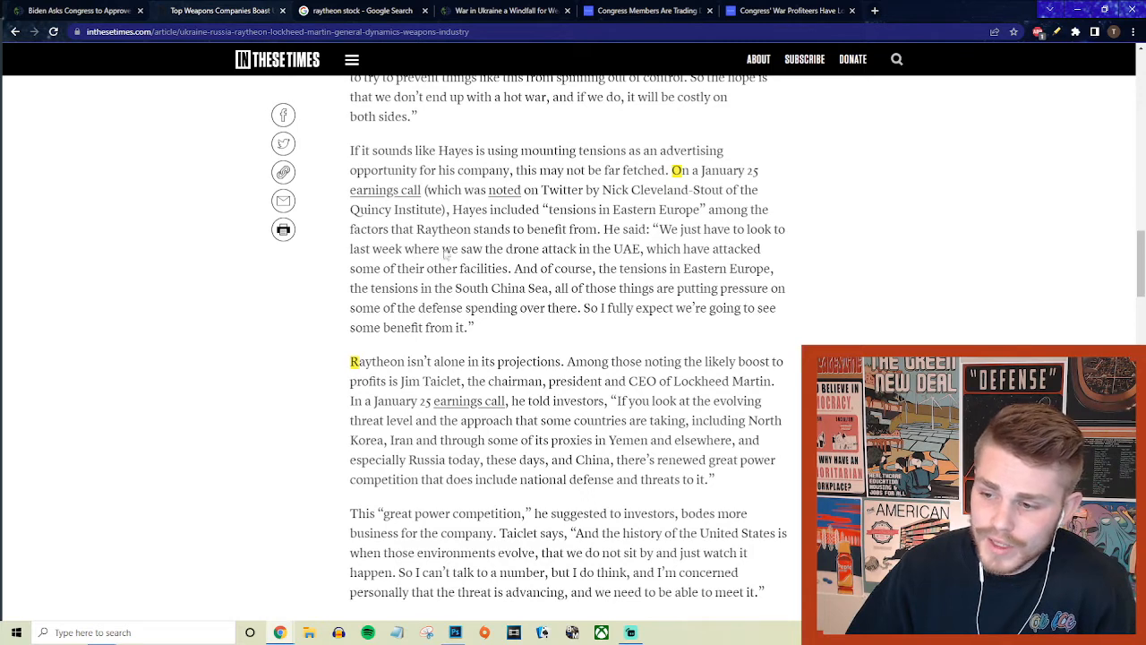
mouse_move(641, 258)
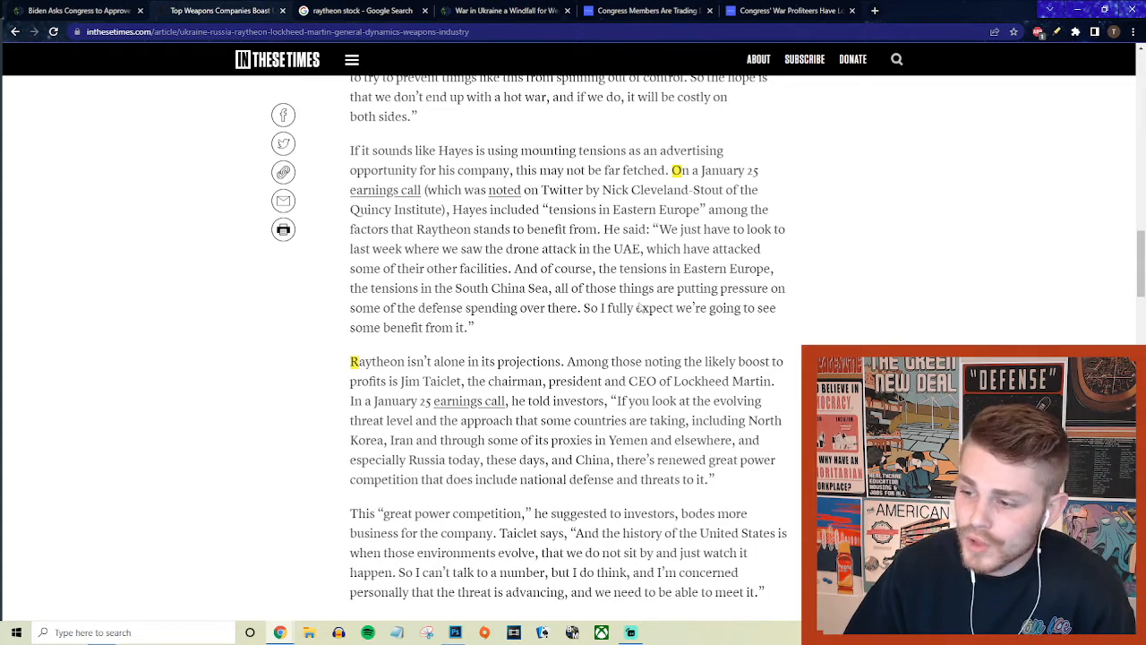
scroll("down", 3)
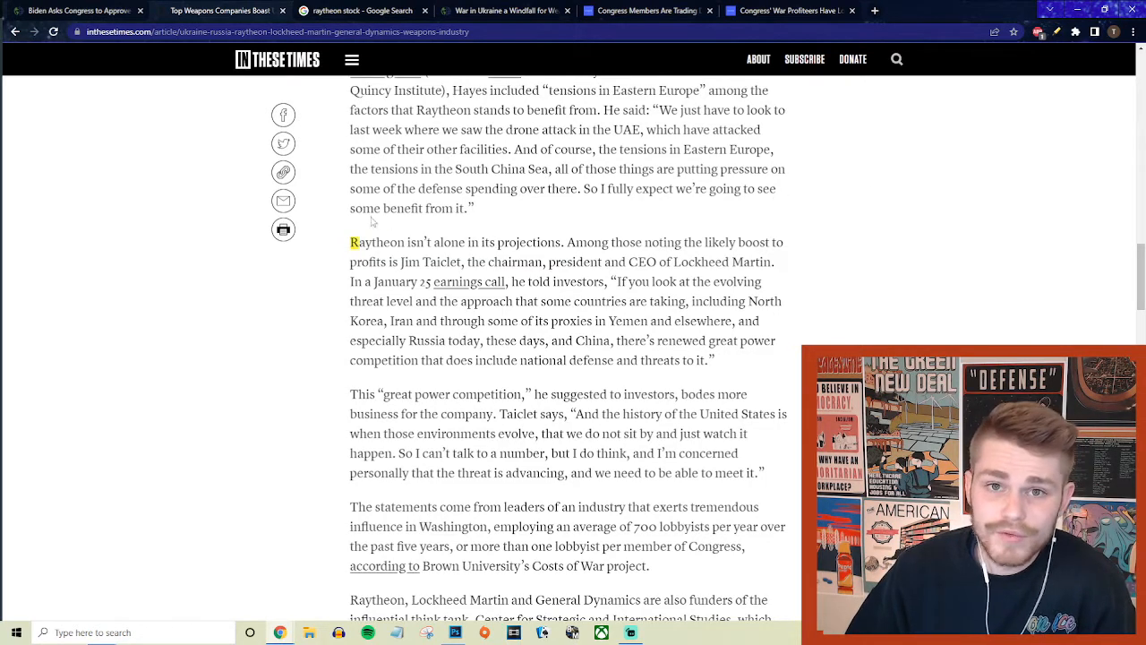
mouse_move(491, 161)
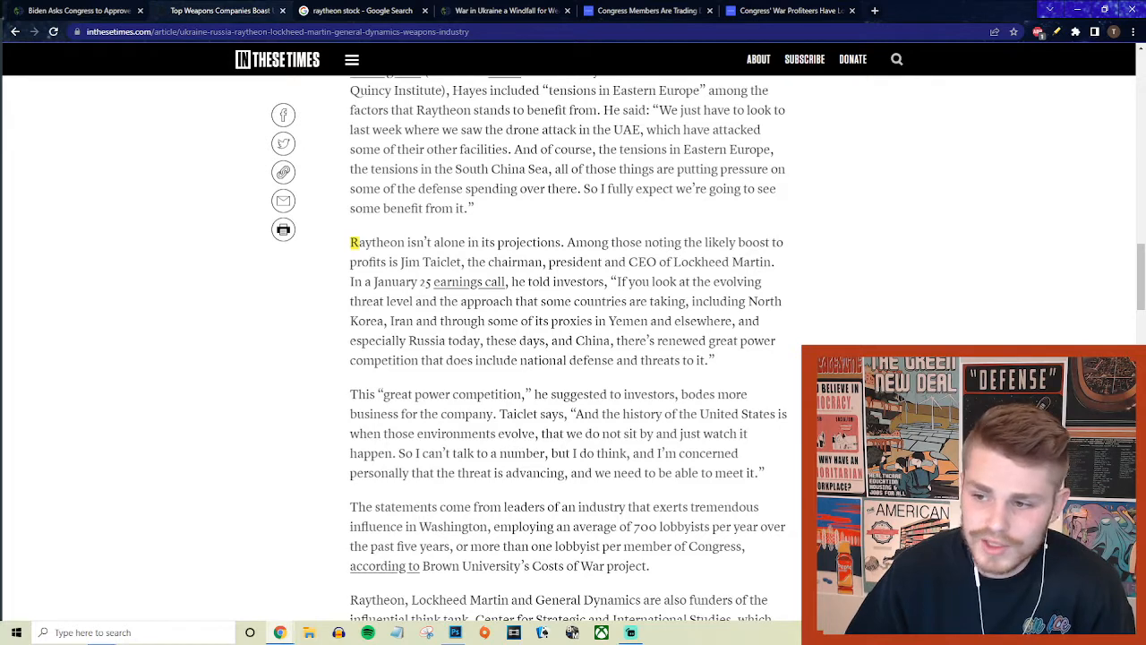
Scroll to the Raytheon and Lockheed earnings-call quotes, returning to CEO Hayes's remarks
scroll("down", 3)
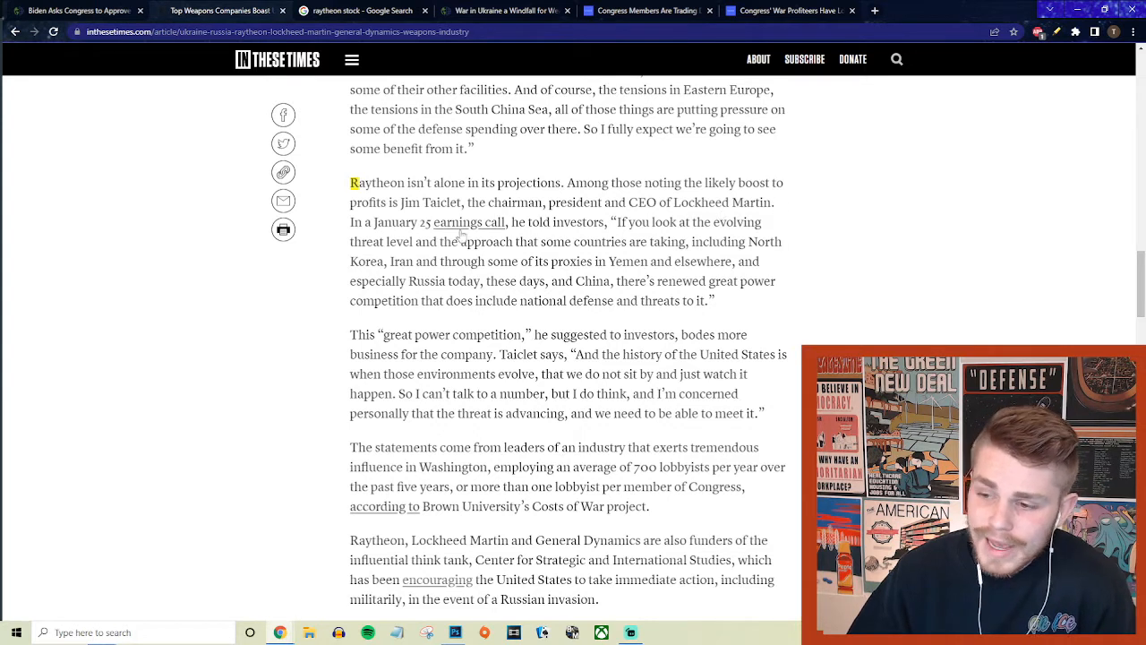
mouse_move(559, 233)
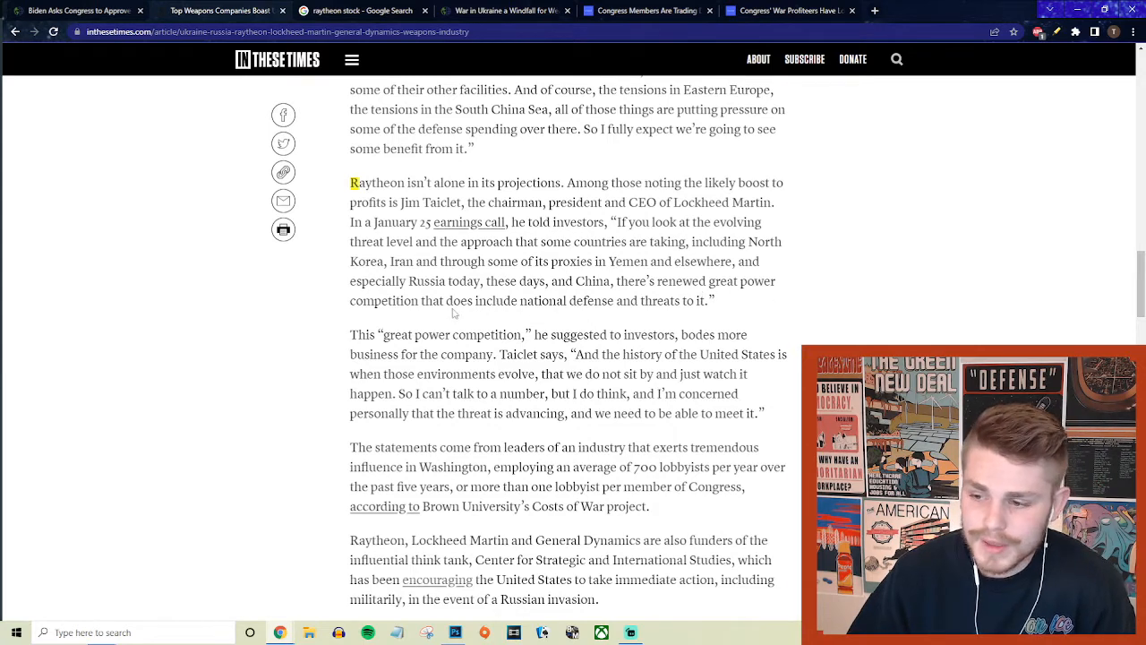
mouse_move(686, 313)
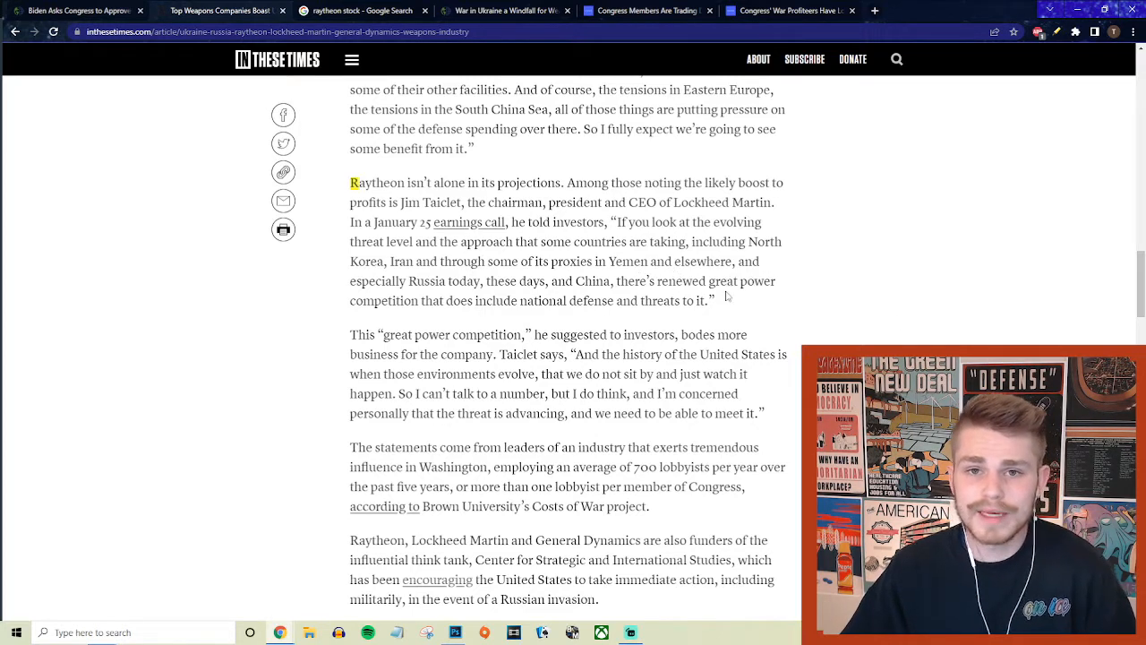
mouse_move(684, 274)
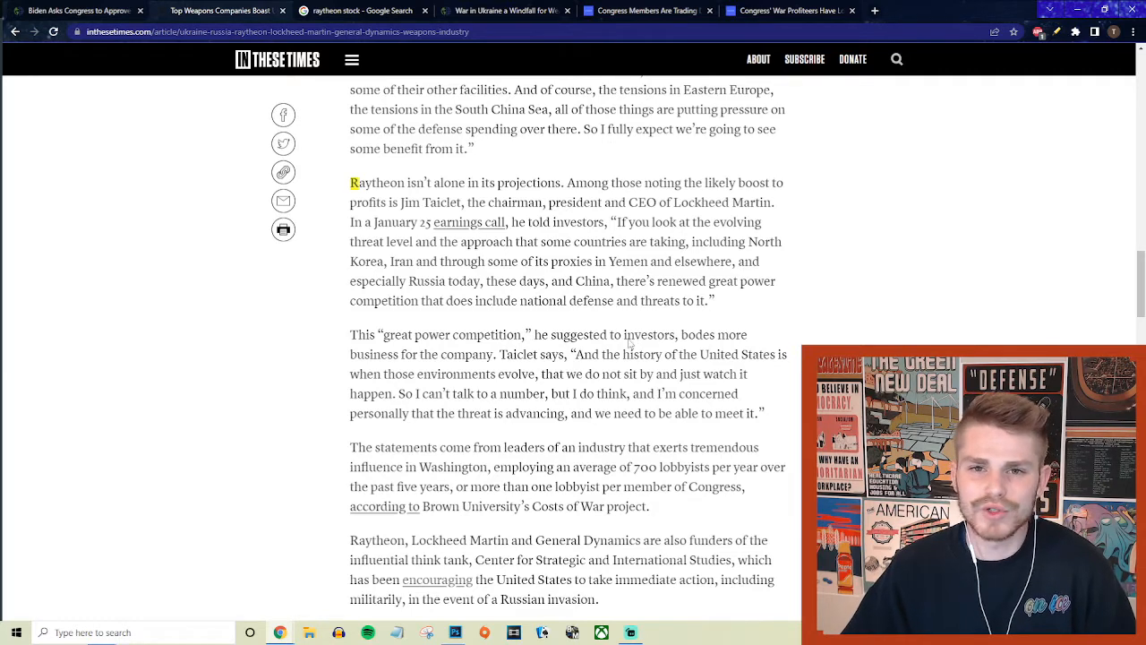
scroll("up", 3)
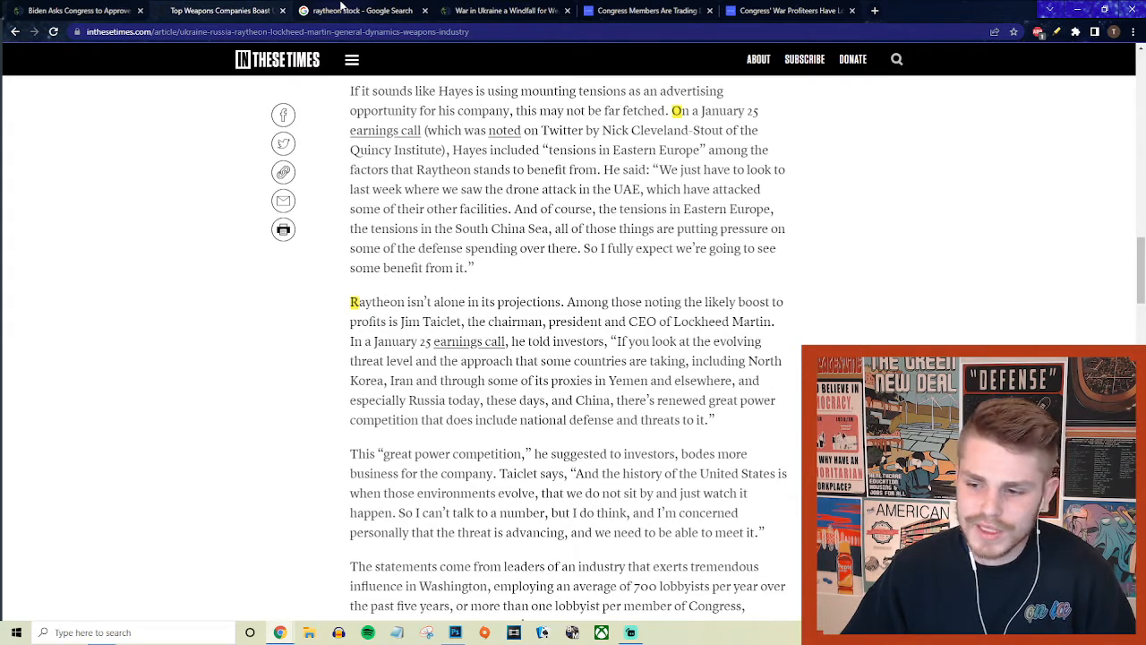
Switch to the Raytheon stock results showing 101.70 USD, up 16.94% over six months
left_click(358, 11)
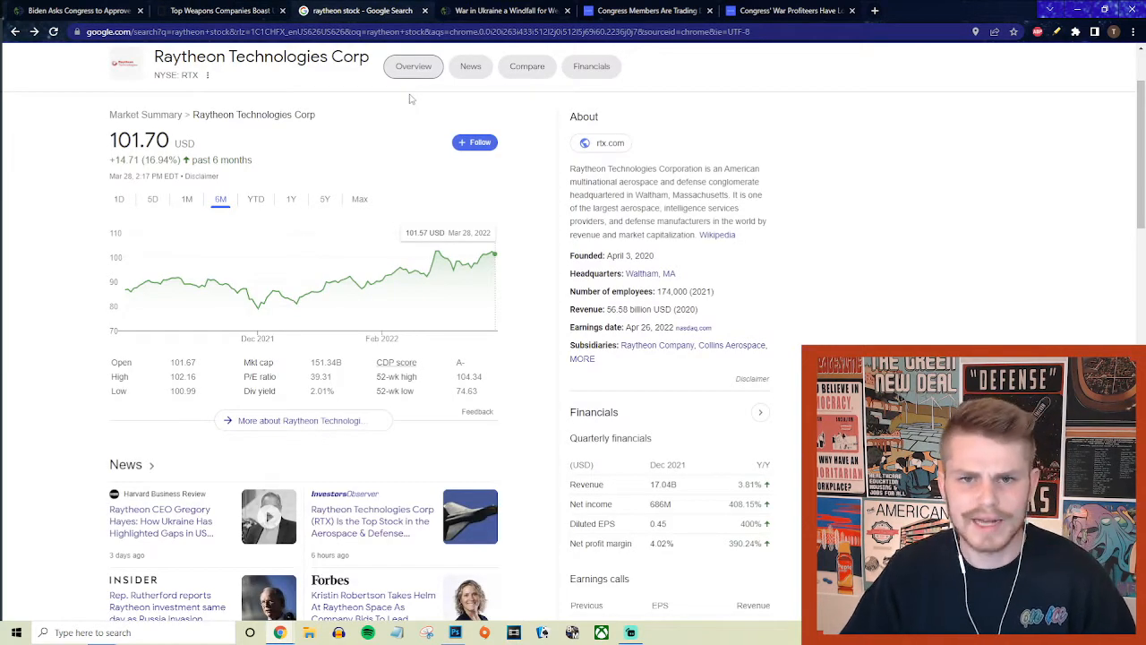
mouse_move(523, 211)
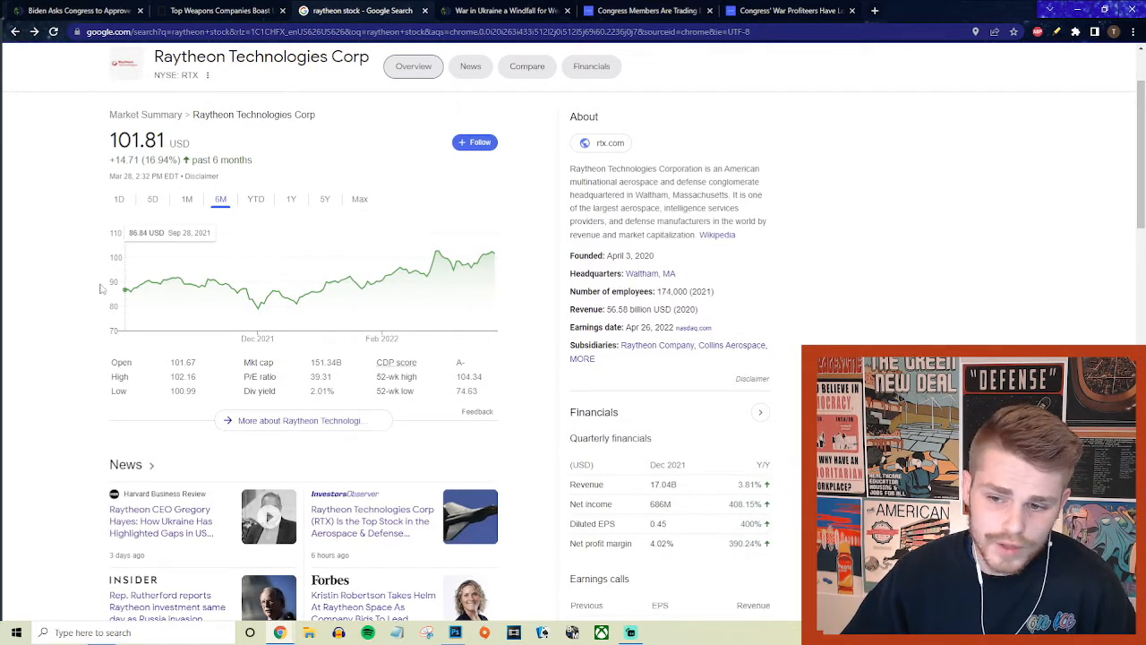
mouse_move(153, 306)
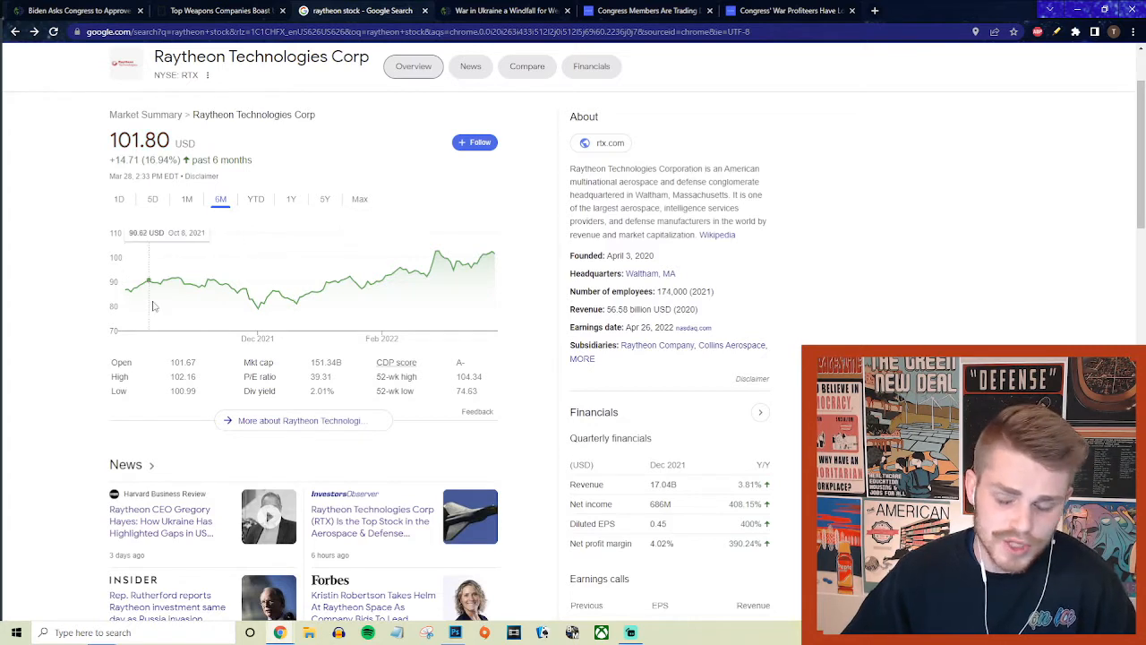
mouse_move(265, 286)
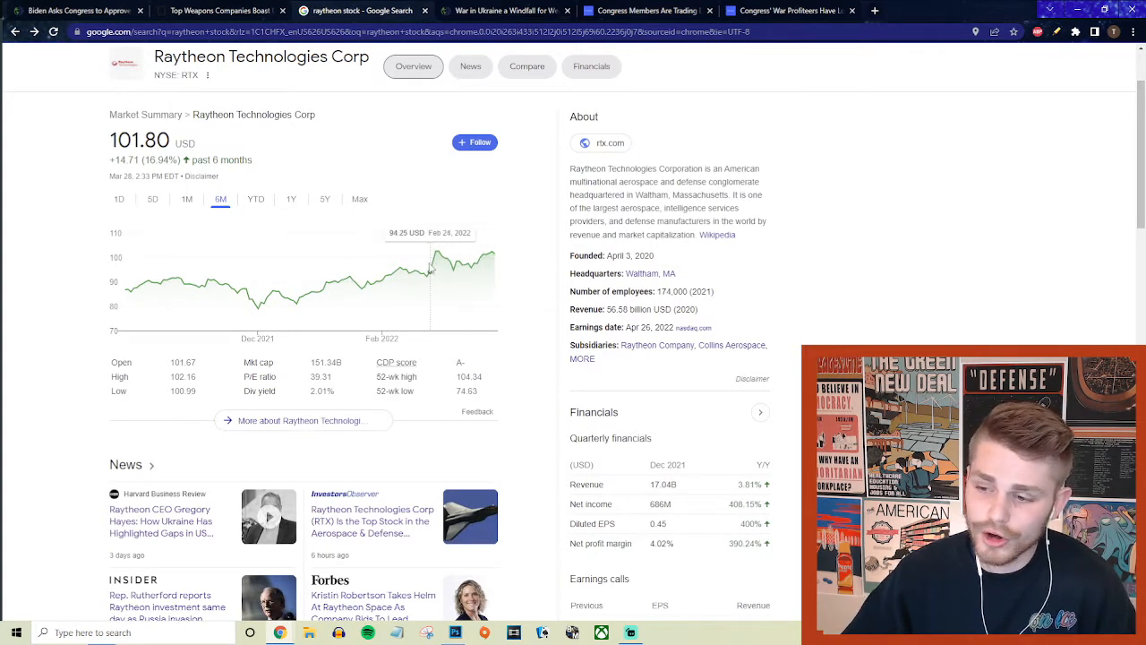
mouse_move(427, 272)
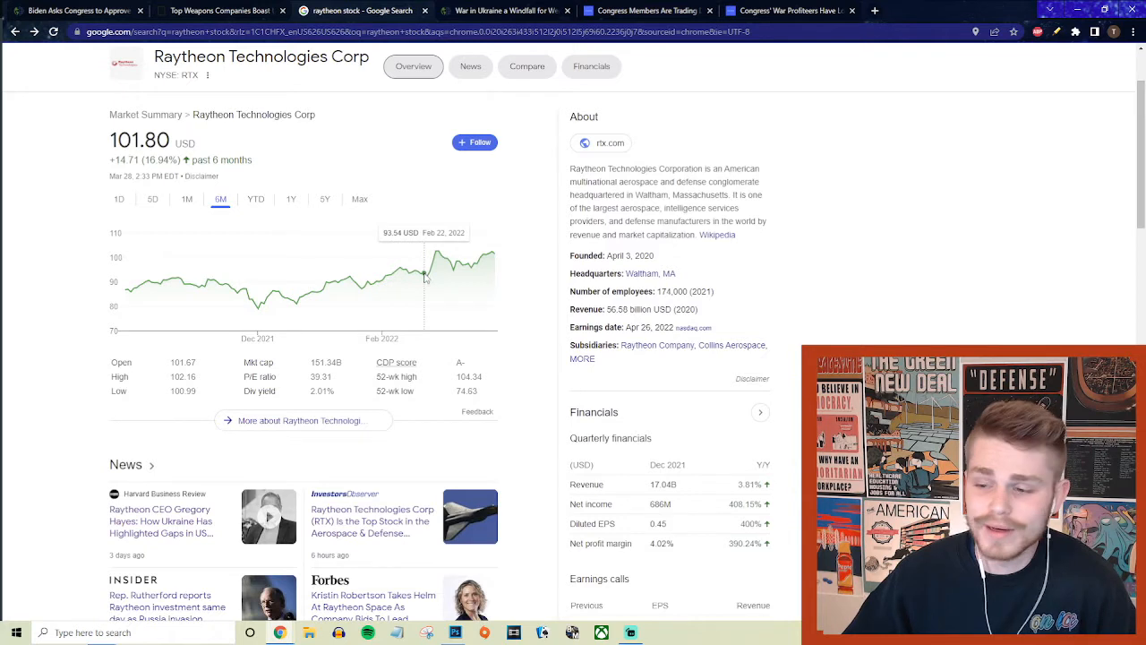
mouse_move(430, 279)
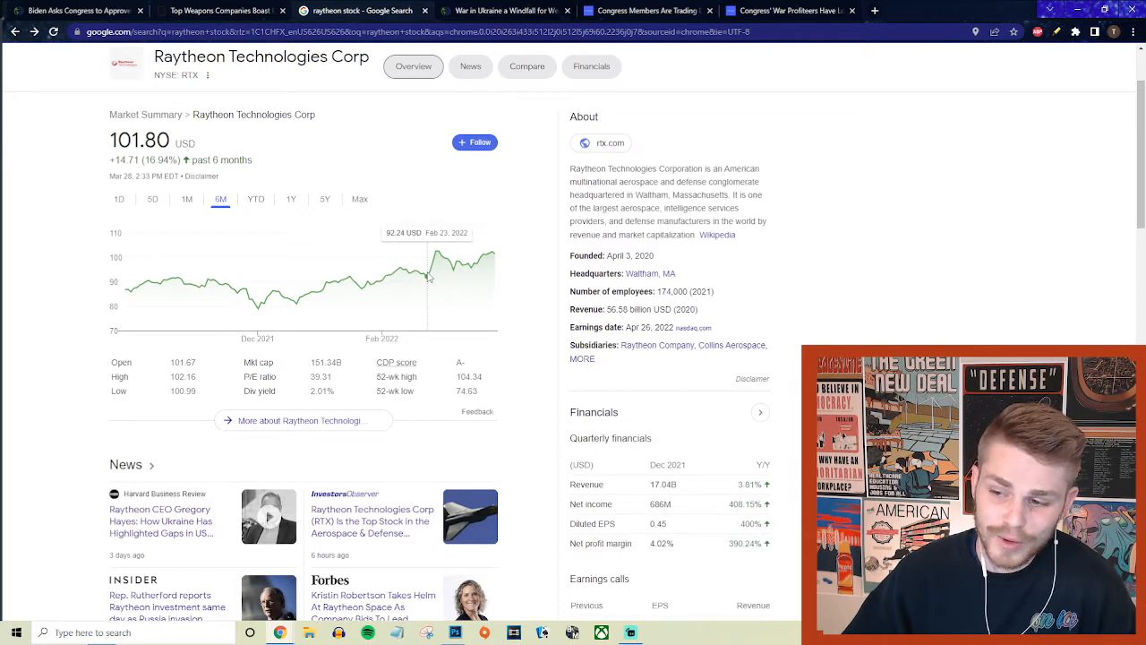
mouse_move(439, 259)
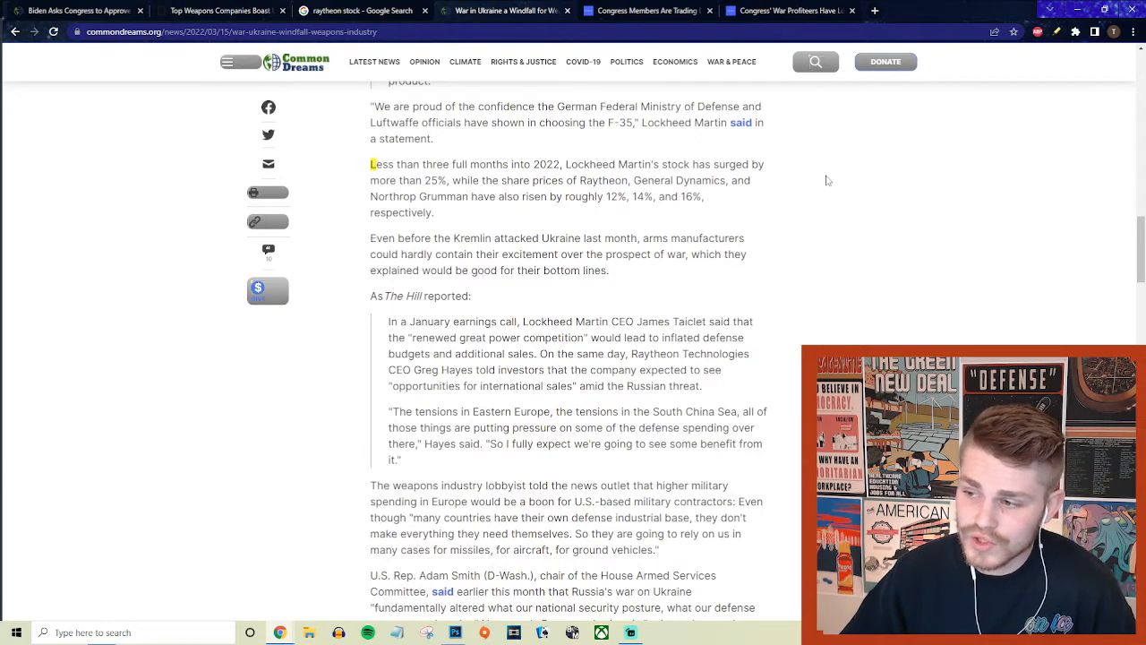
mouse_move(523, 190)
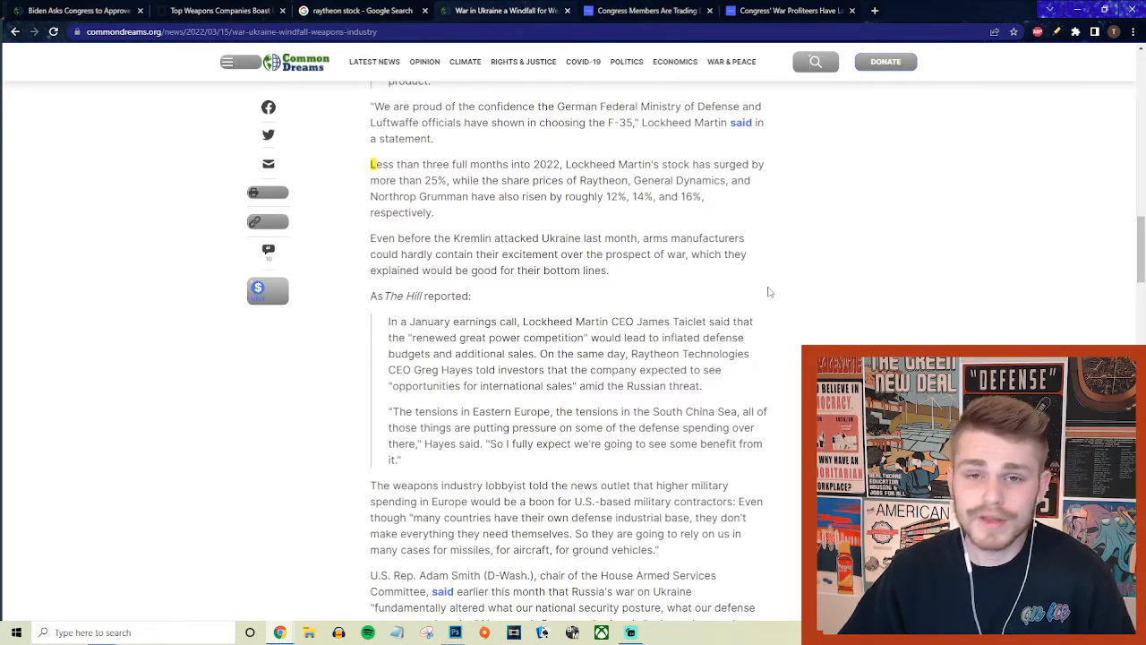
mouse_move(749, 283)
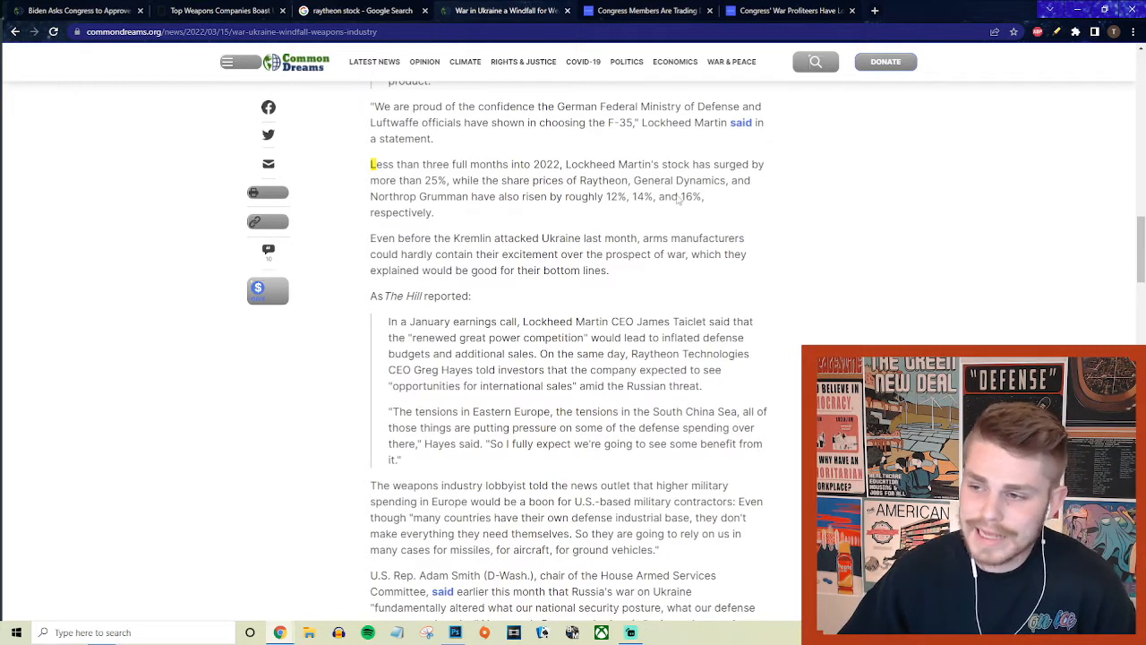
mouse_move(641, 11)
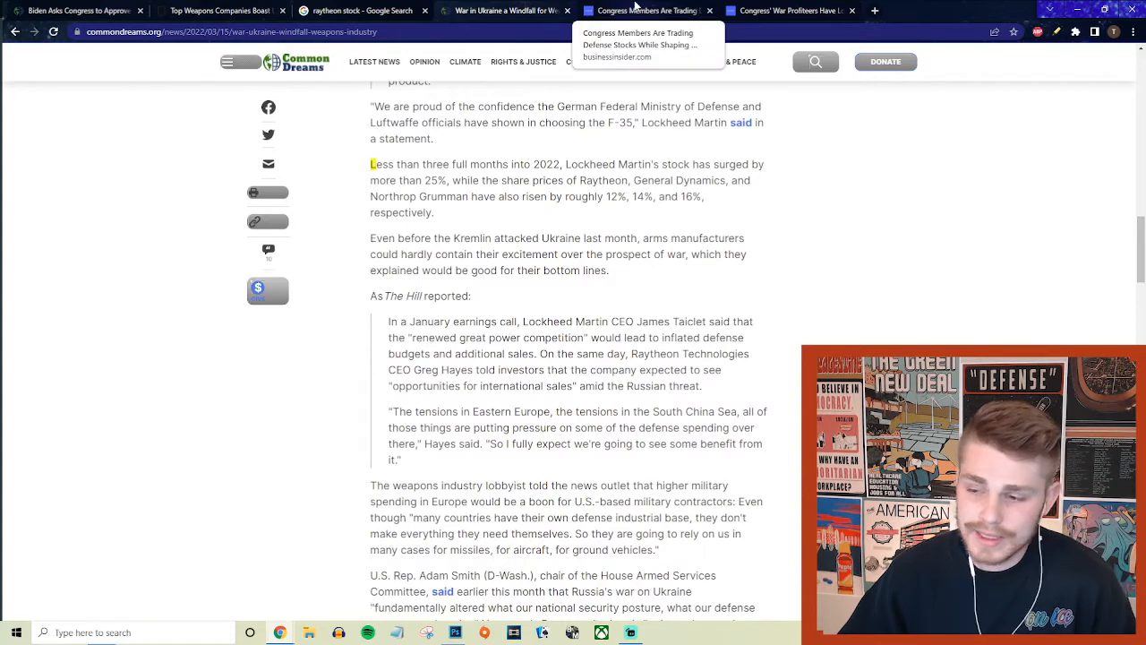
Switch to the Business Insider lawmakers' contractor-investments article, skim its key points, and return to the headline
left_click(647, 11)
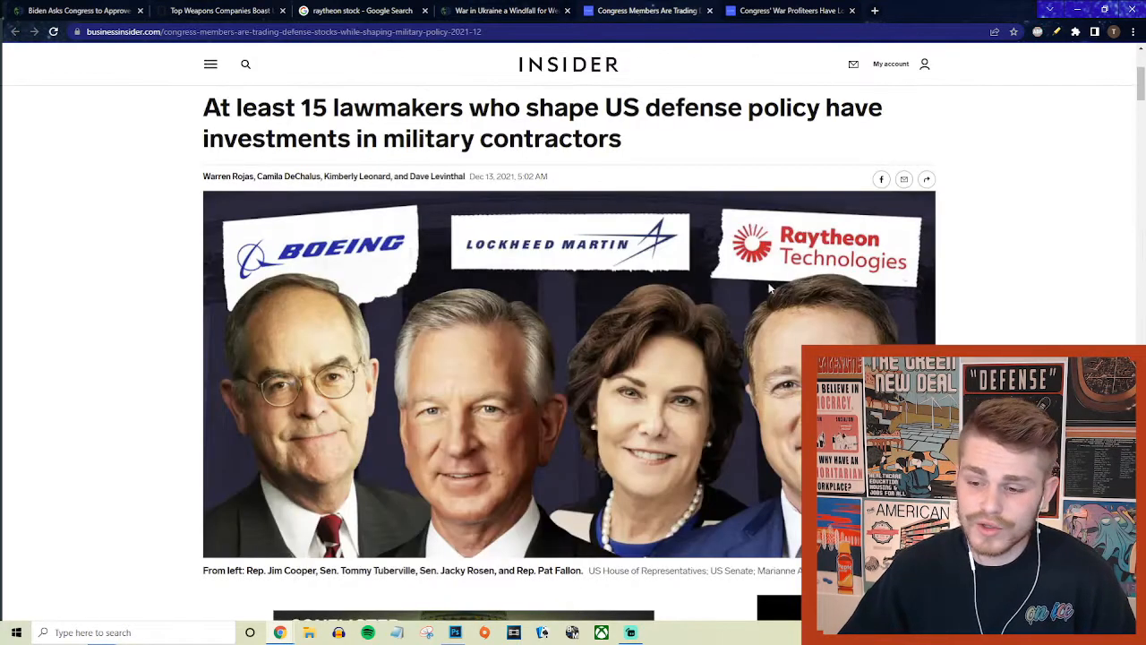
mouse_move(1132, 319)
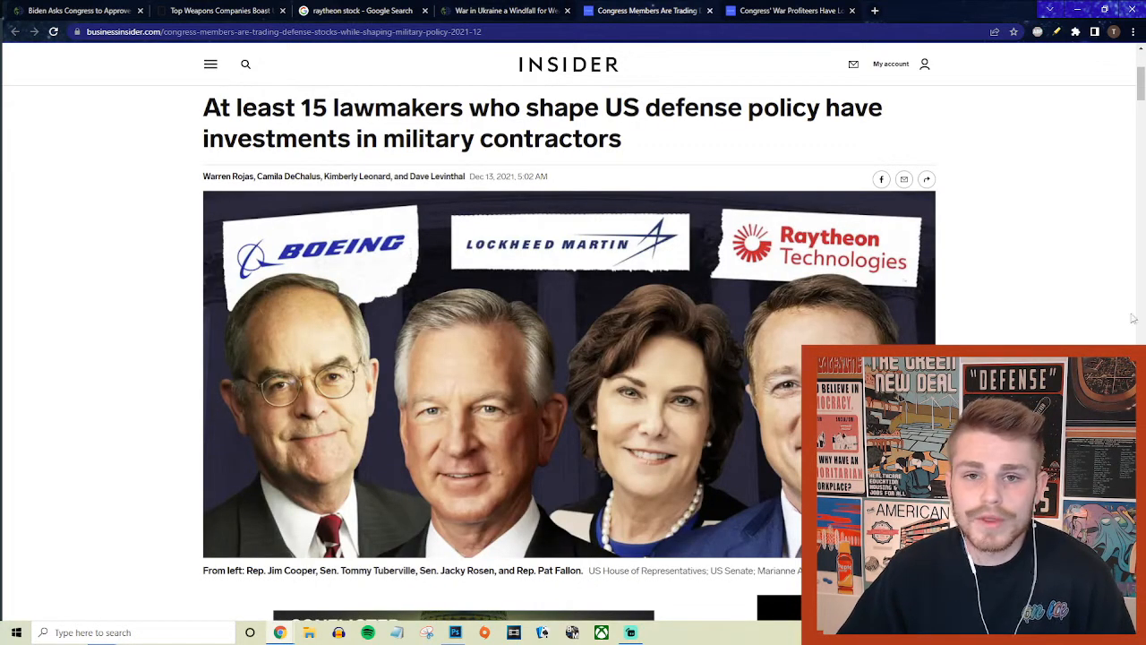
mouse_move(707, 262)
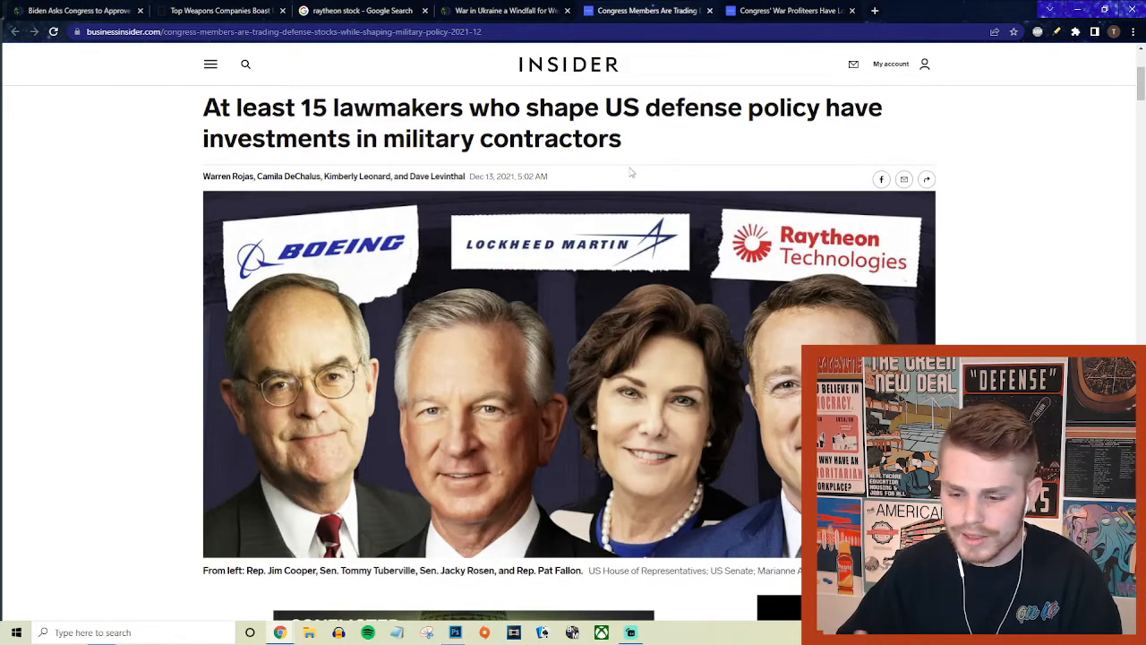
mouse_move(638, 294)
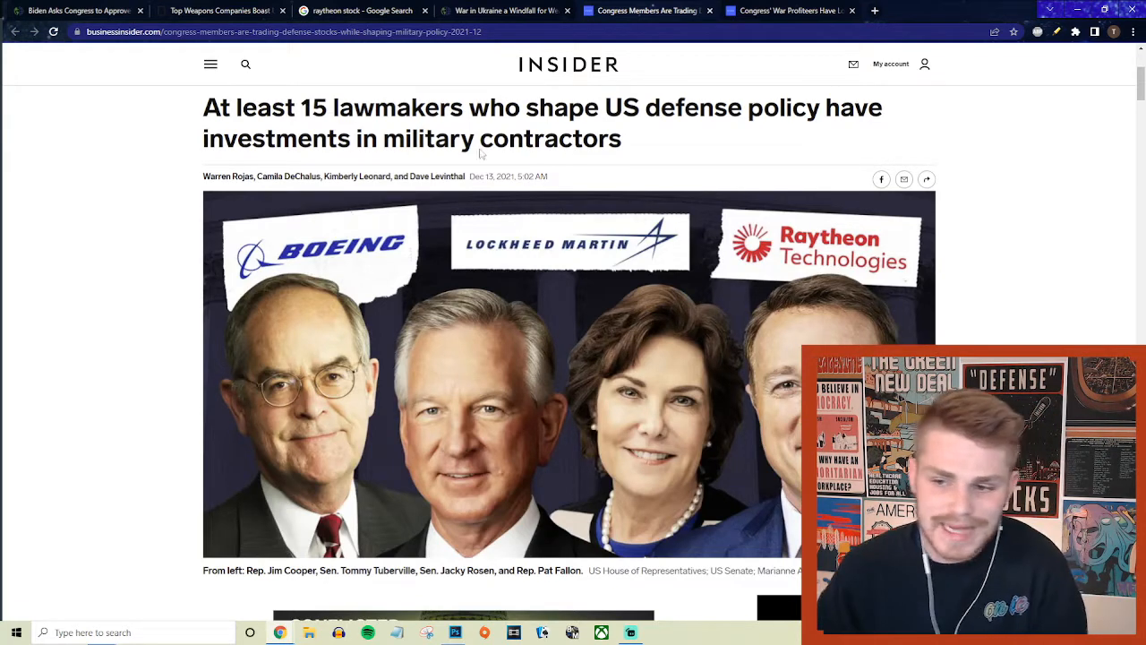
scroll("down", 3)
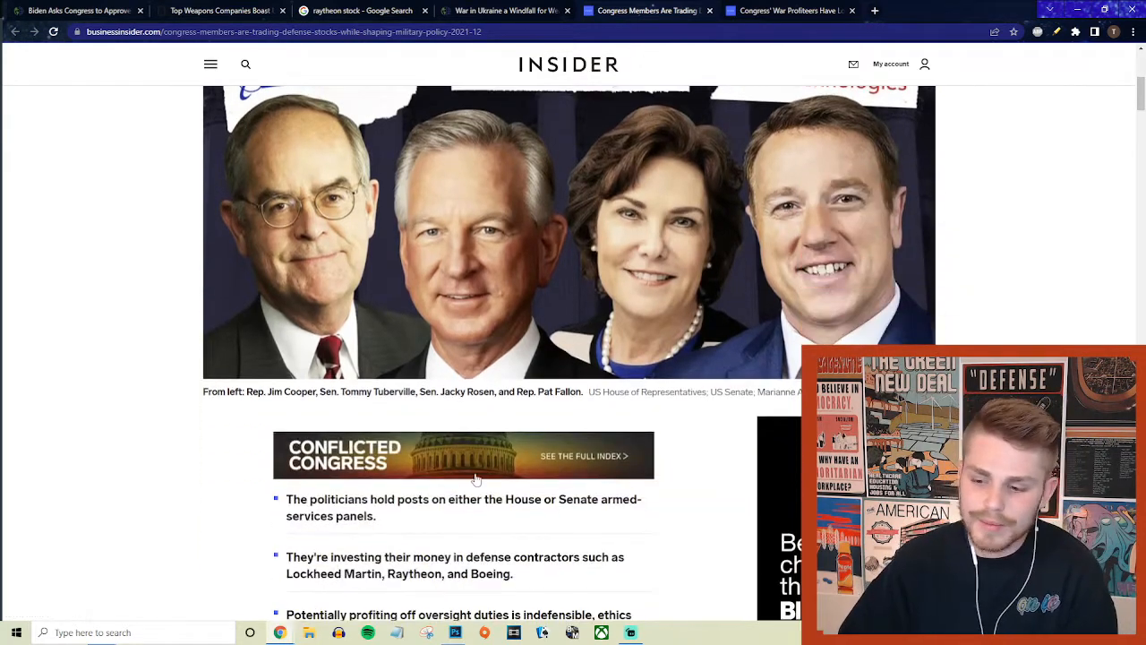
scroll("down", 3)
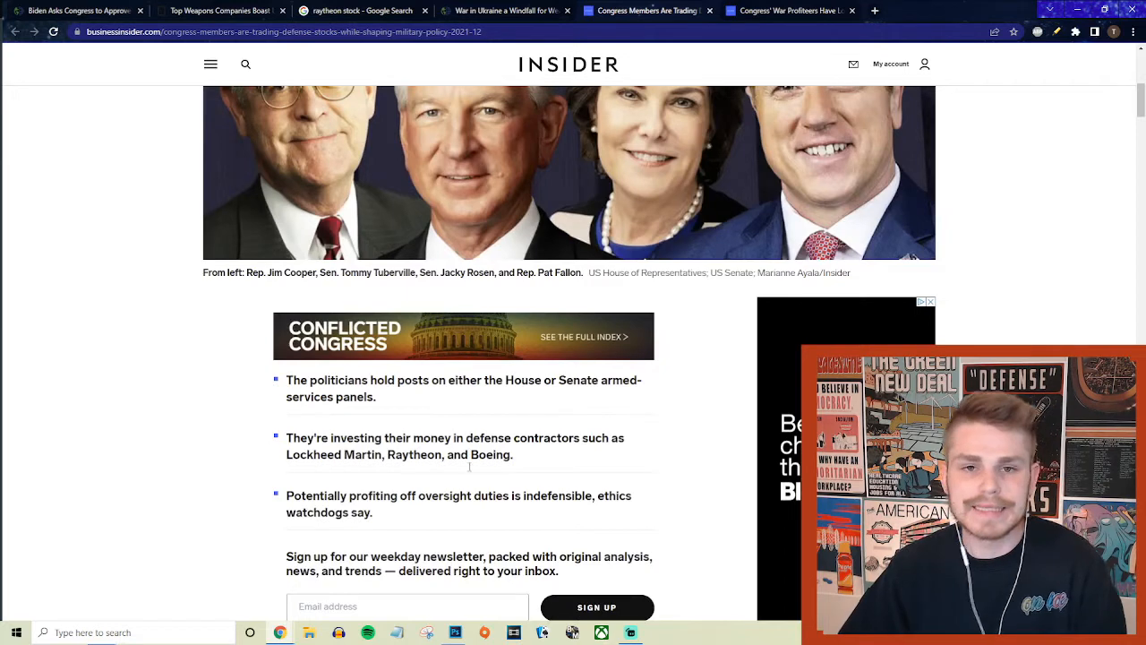
scroll("up", 3)
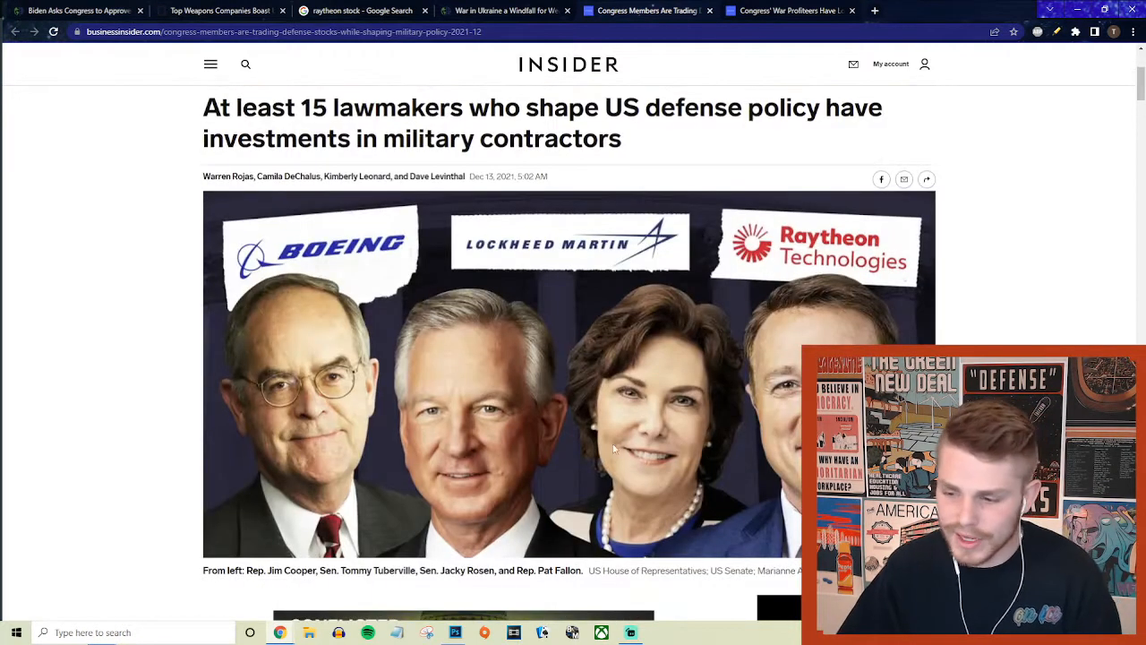